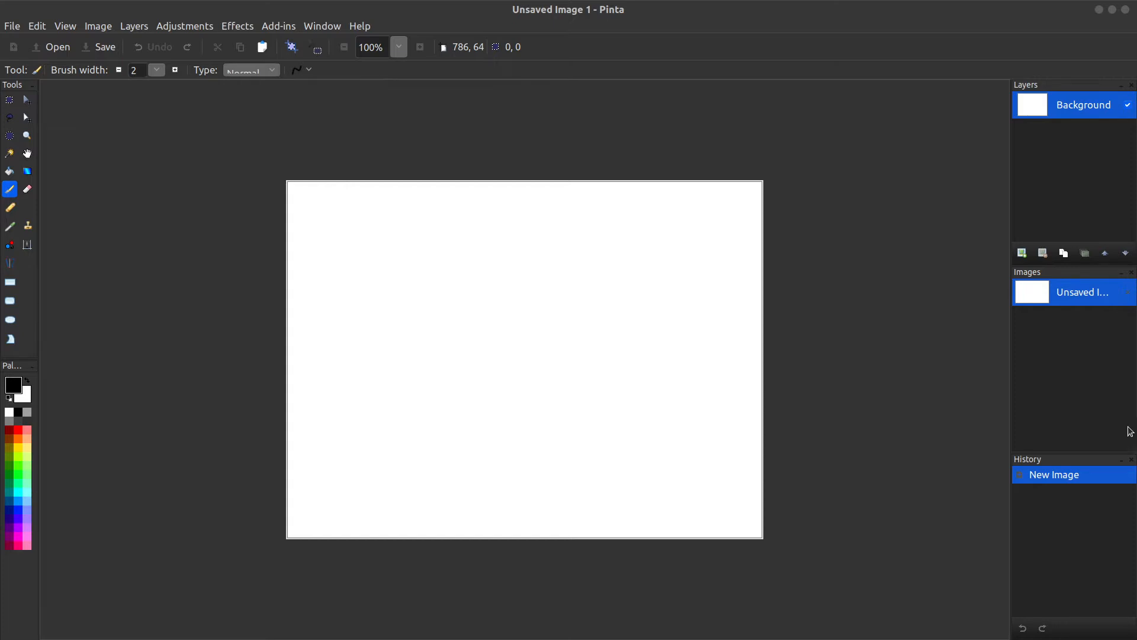
mouse_move(936, 312)
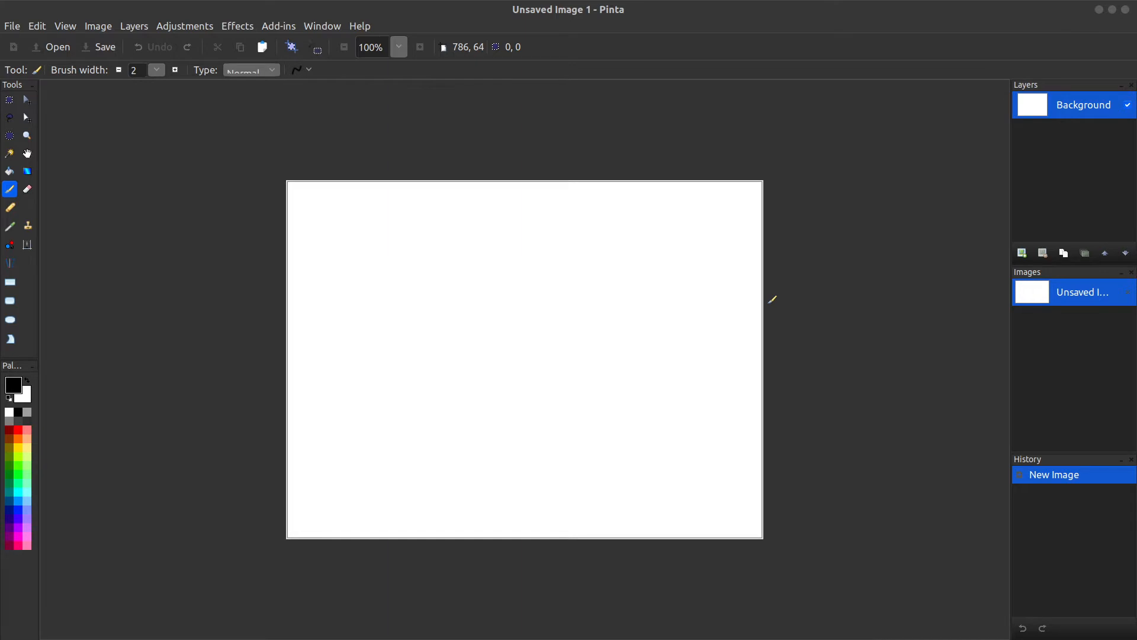
mouse_move(630, 192)
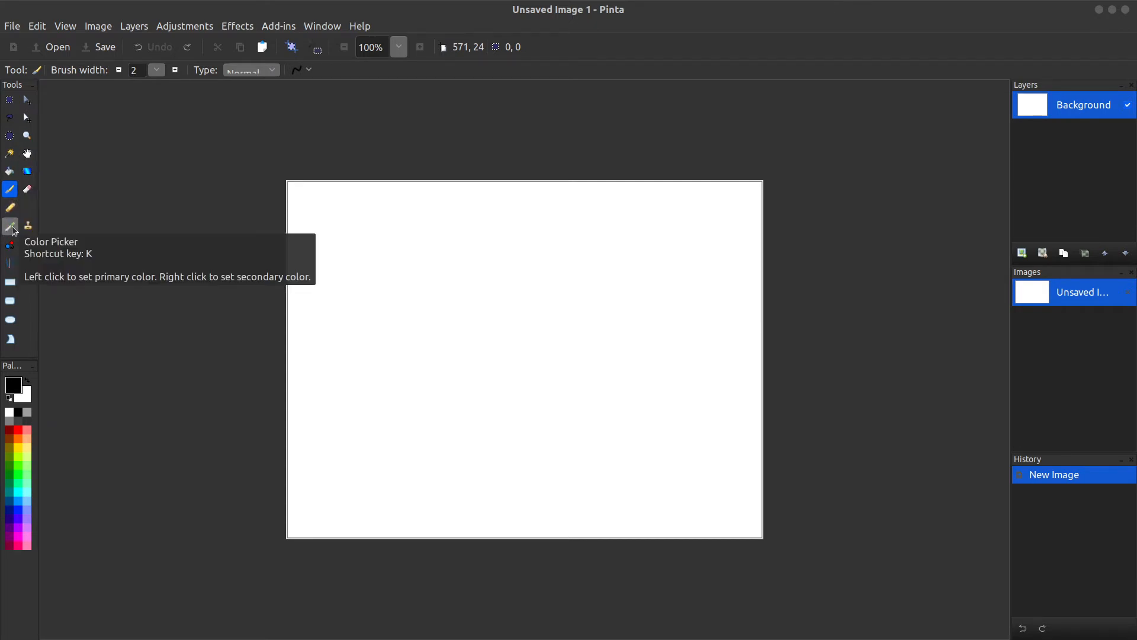
mouse_move(28, 190)
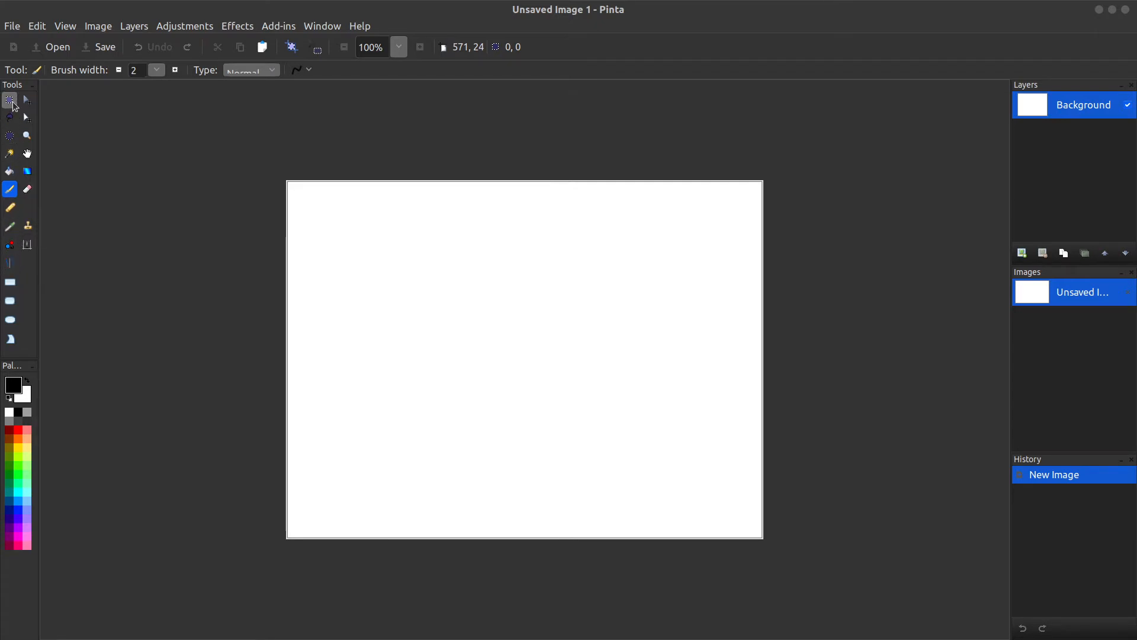
mouse_move(10, 443)
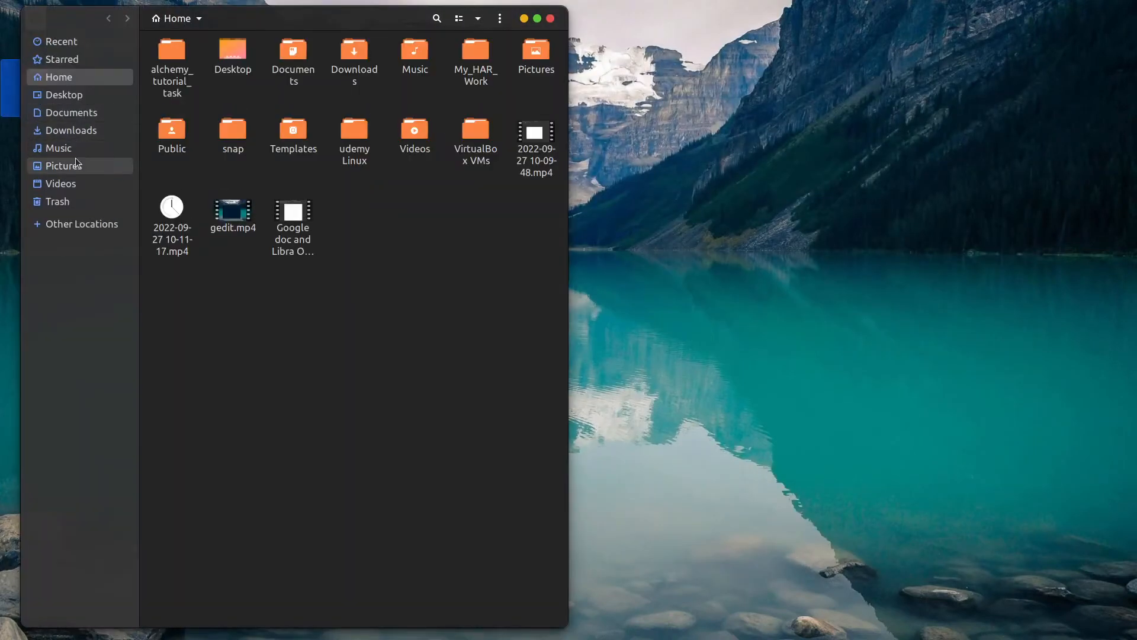
Preview the newest screenshot in Pictures, then open it with Pinta.
right_click(255, 102)
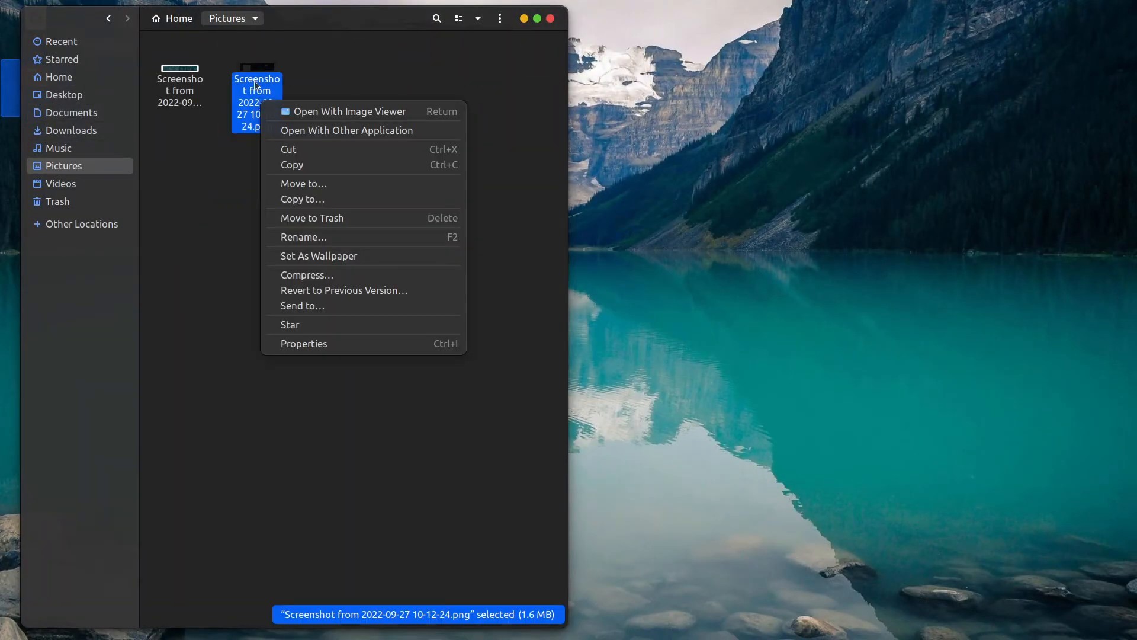
click(349, 111)
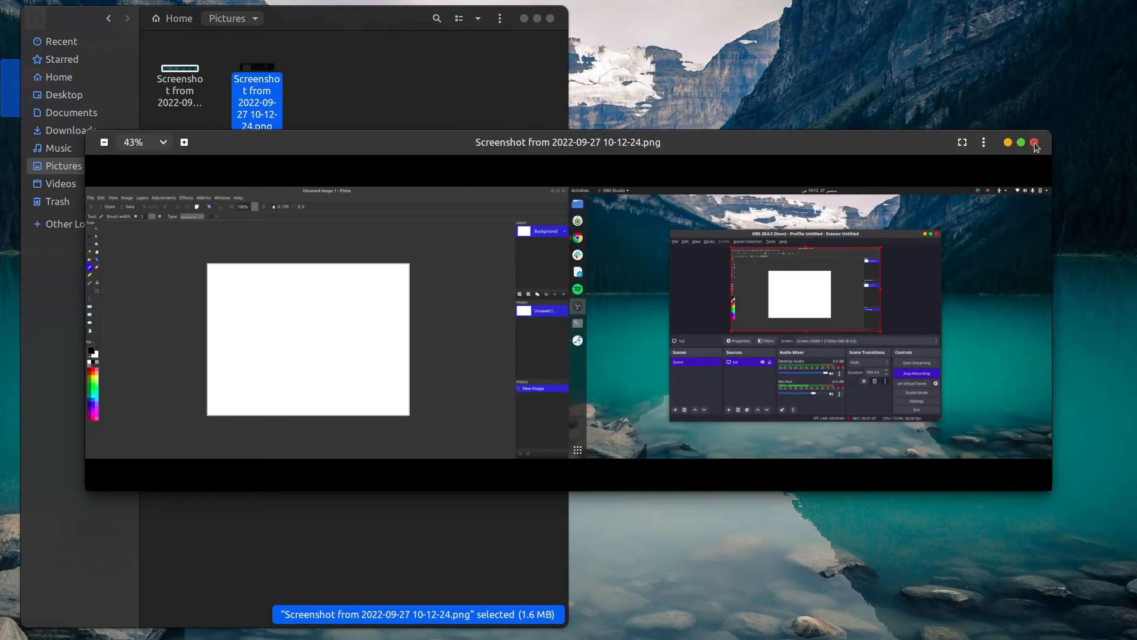
click(1035, 142)
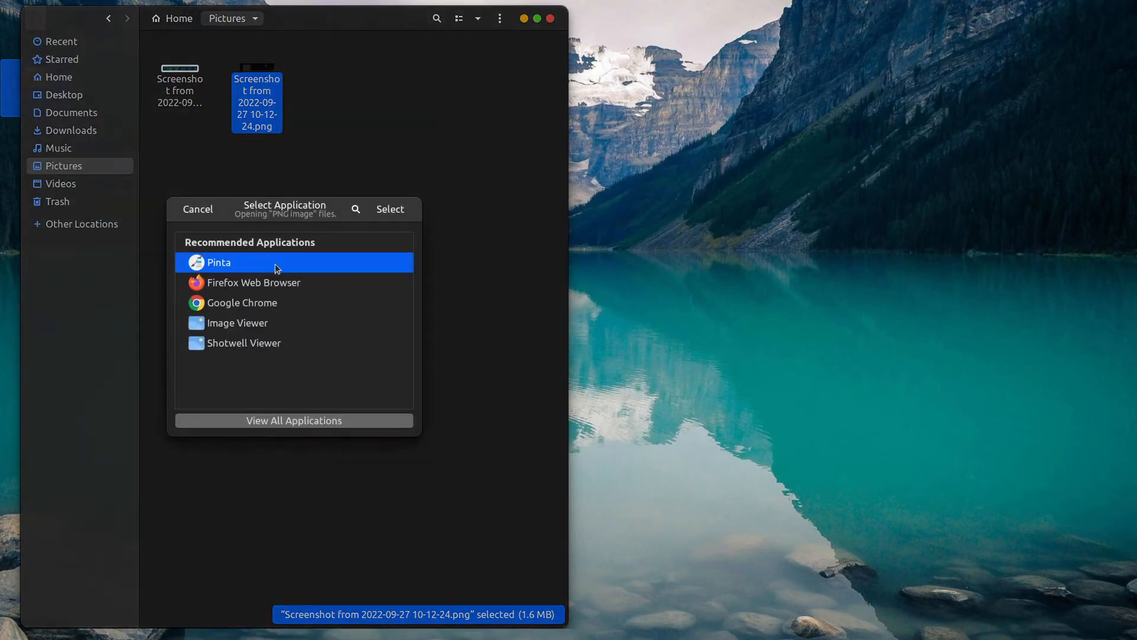
click(390, 209)
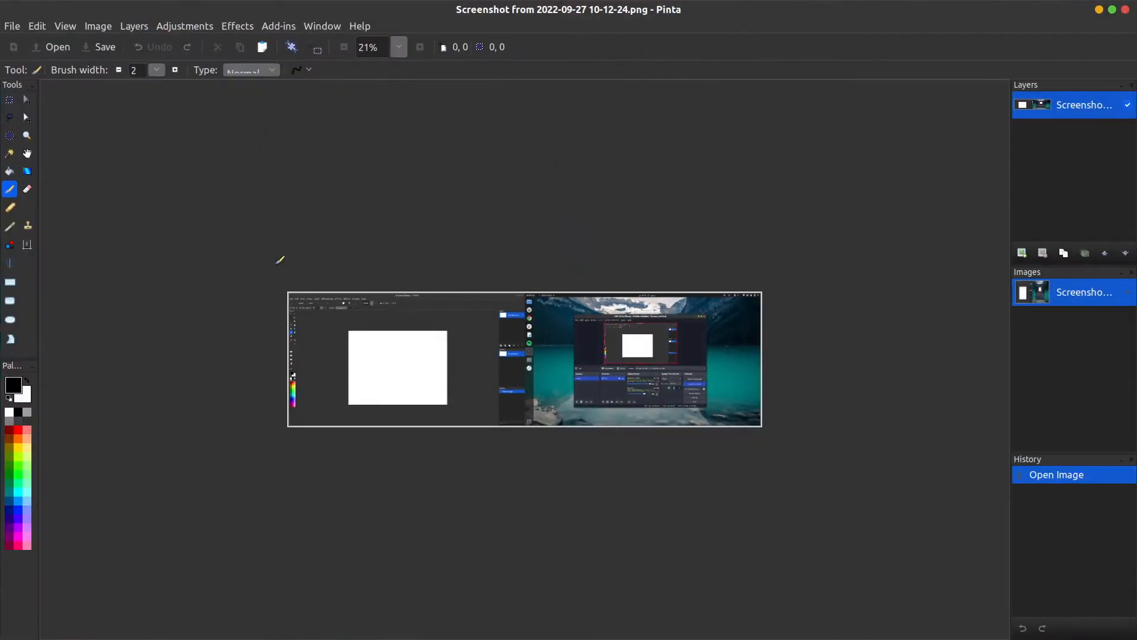
Draw a rectangular selection around the left-hand Pinta window area of the screenshot.
click(10, 100)
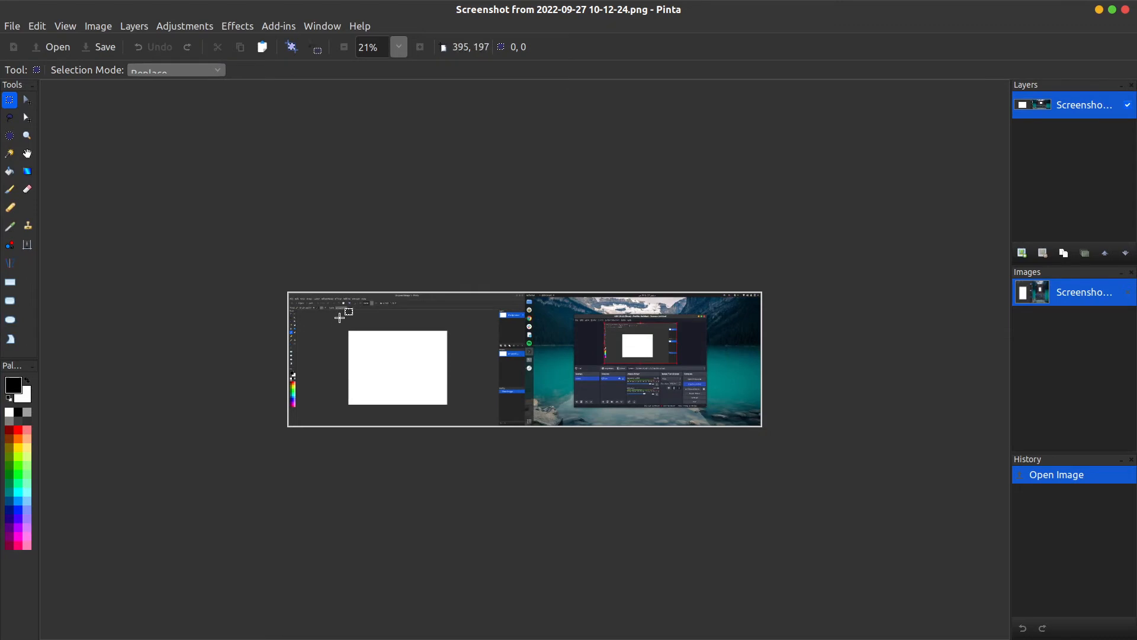
drag(339, 317, 587, 352)
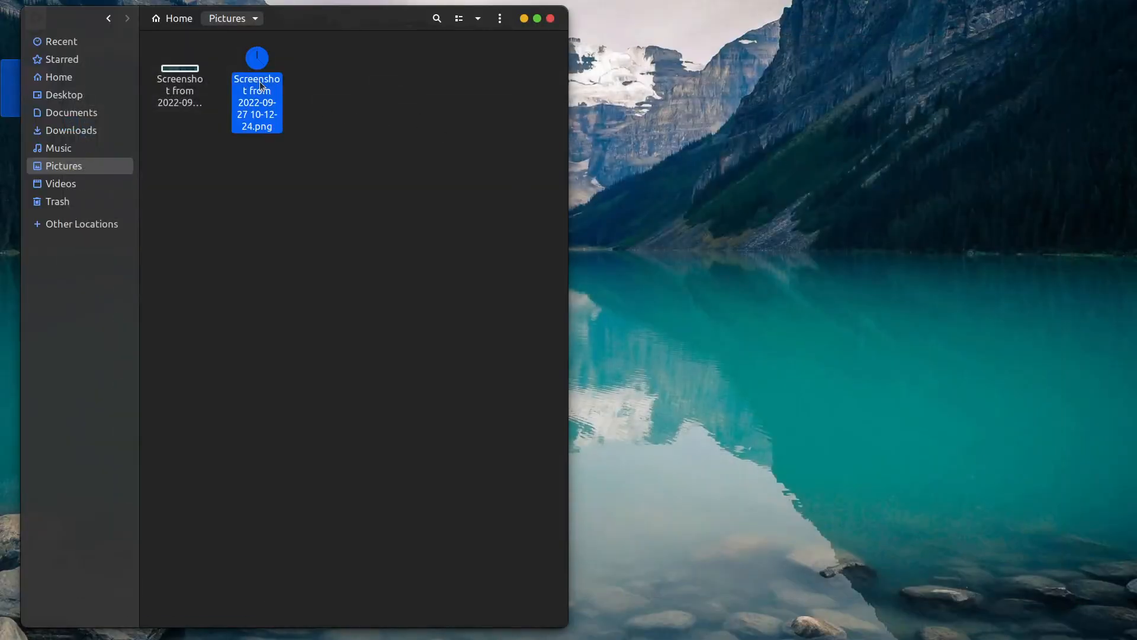
Preview the cropped screenshot, close the viewer, and open it with Pinta.
double_click(256, 102)
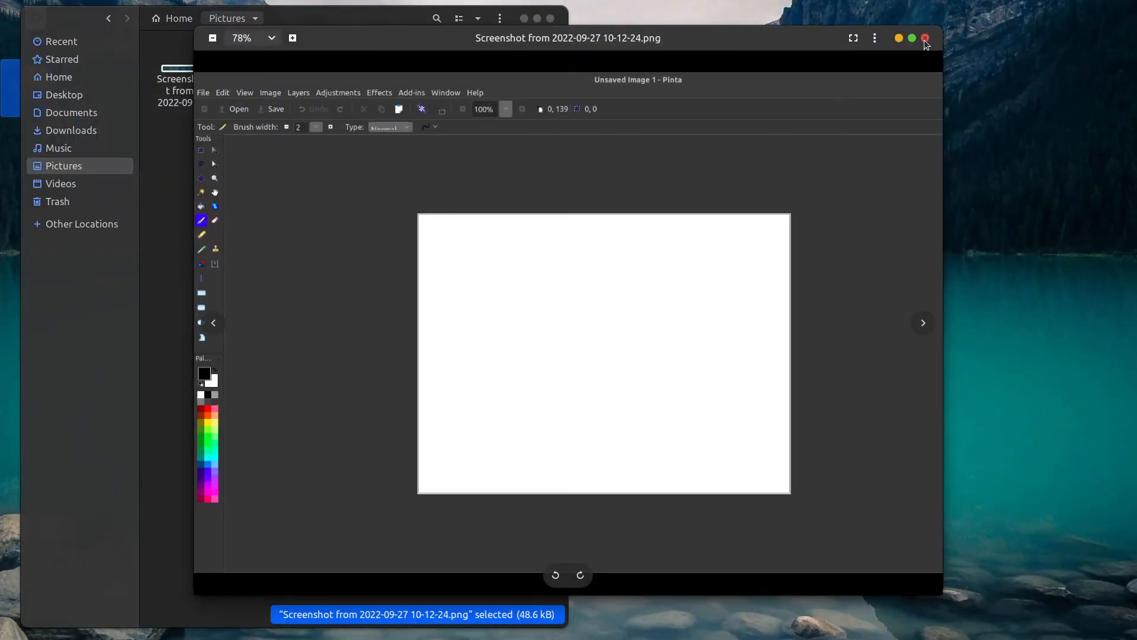
click(925, 38)
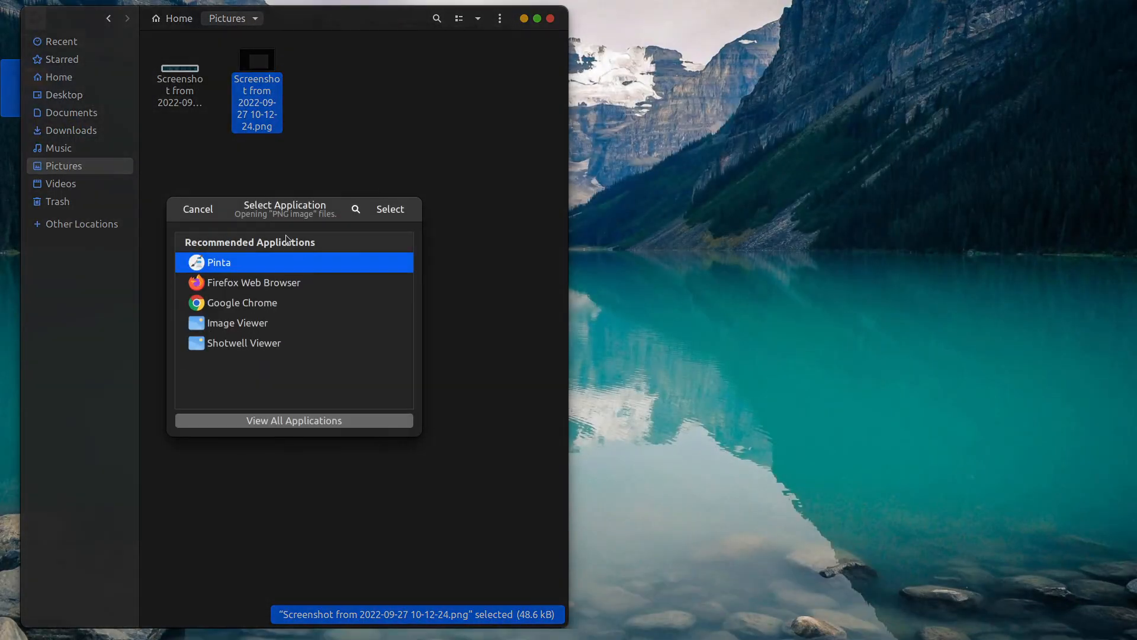
click(389, 209)
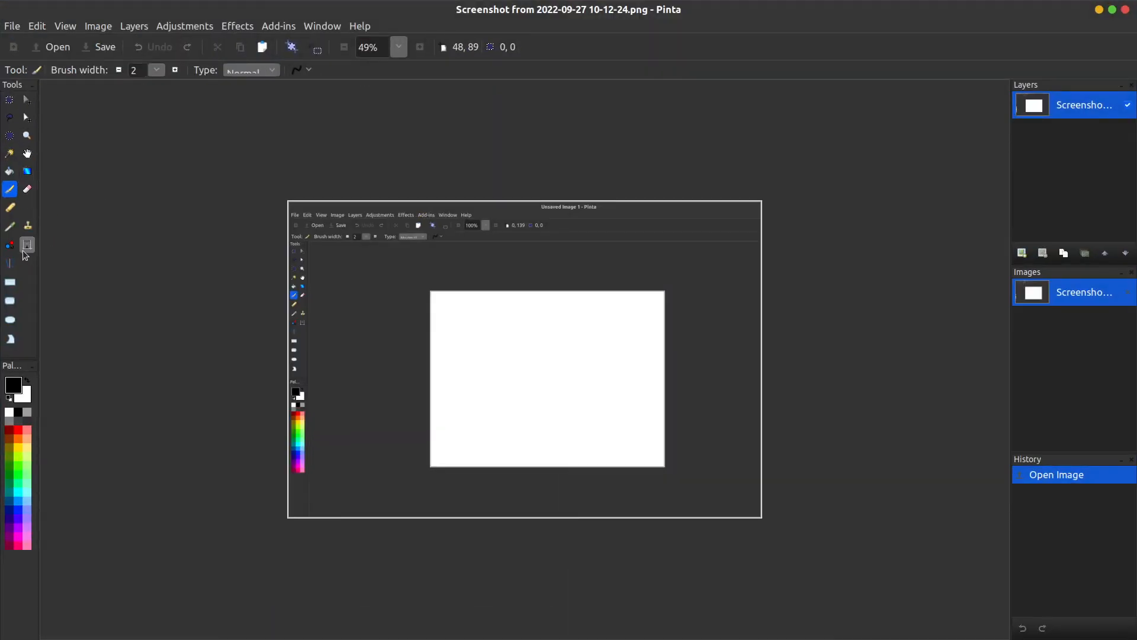
Add the text "I am teaching linux" onto the blank canvas with the Text tool.
click(27, 245)
text(I am teaching)
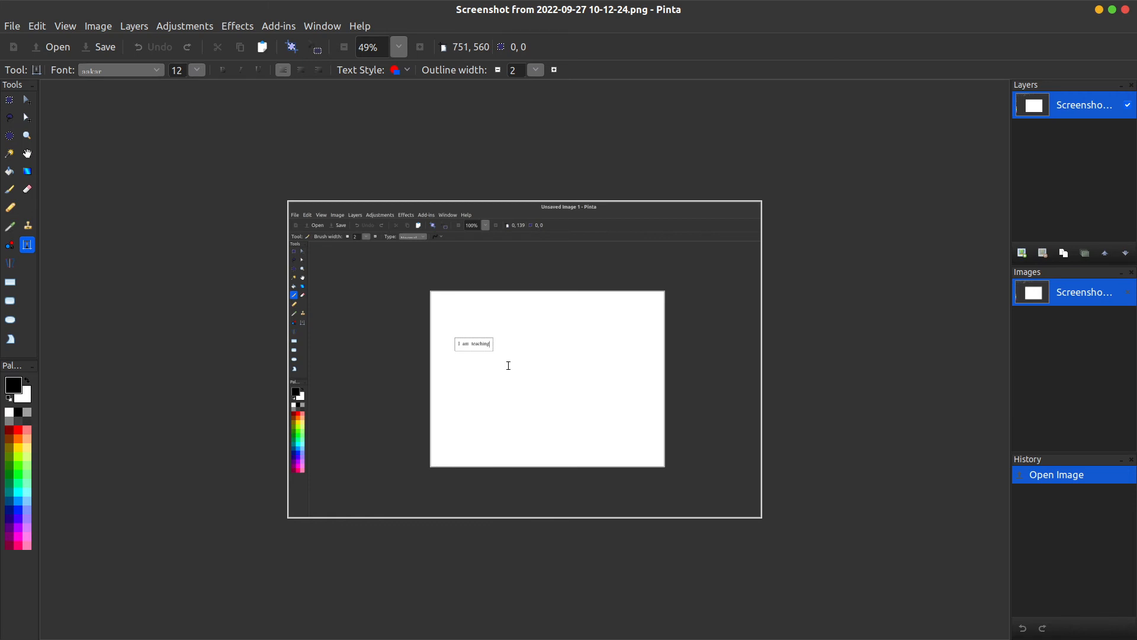
text(linux)
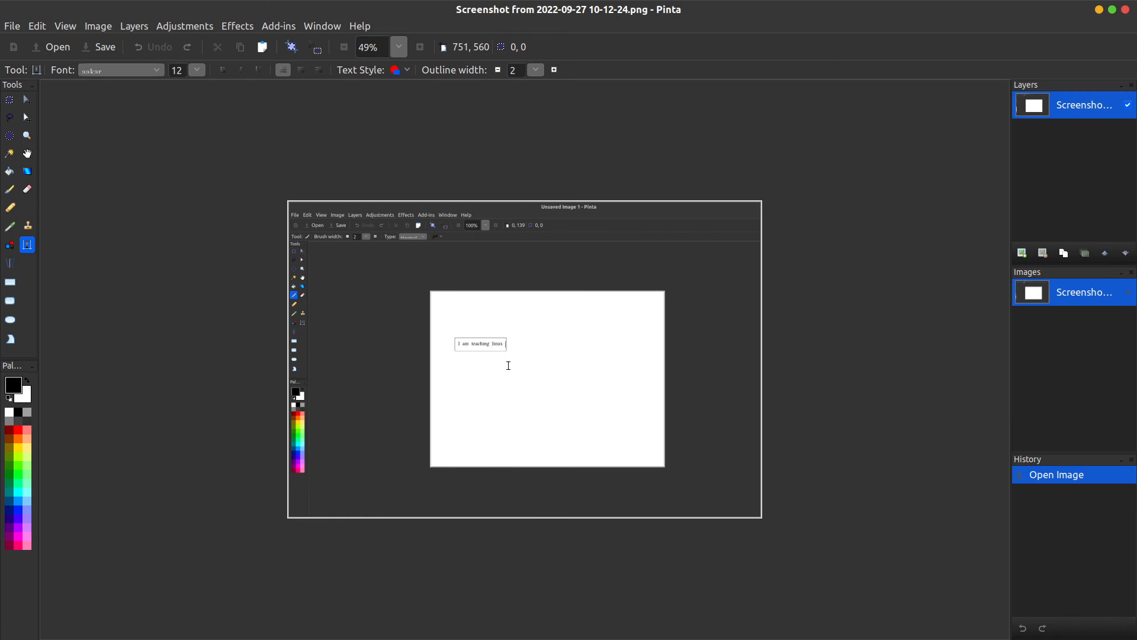
mouse_move(722, 310)
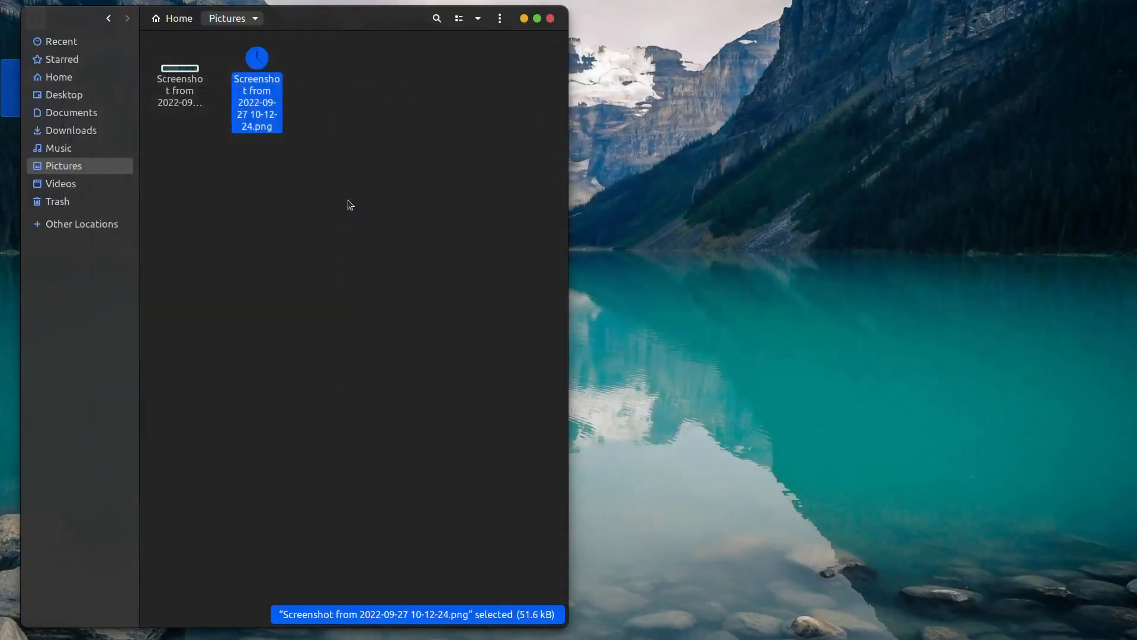
Double-click the newest screenshot in the Pictures folder.
double_click(256, 102)
text(sud)
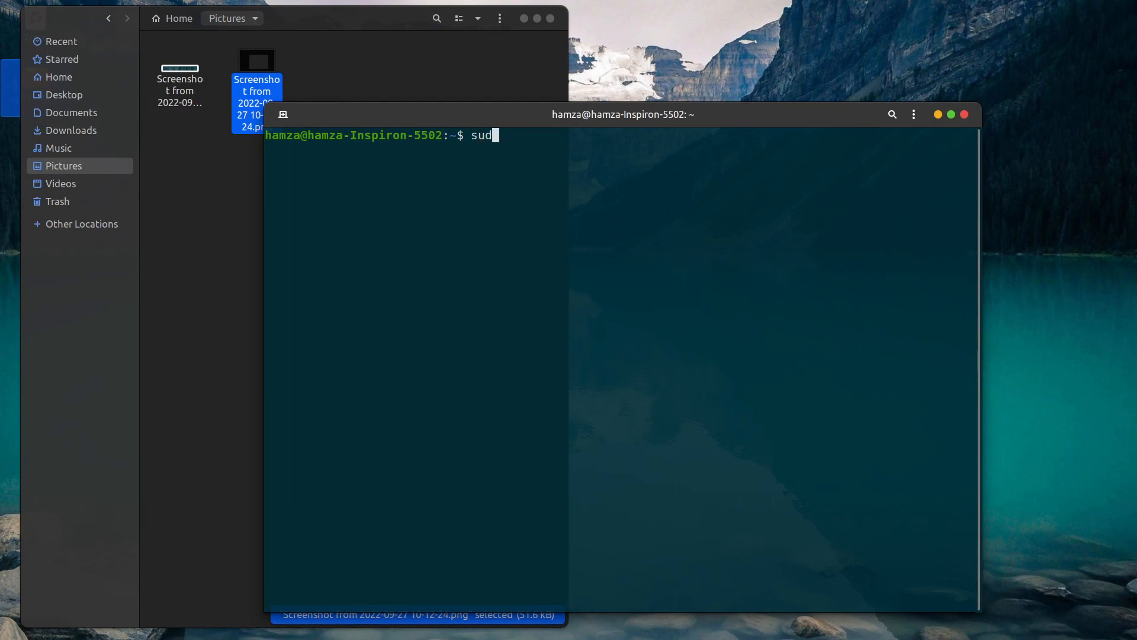
Run 'sudo apt install pinta' and enter the sudo password.
text(o apt)
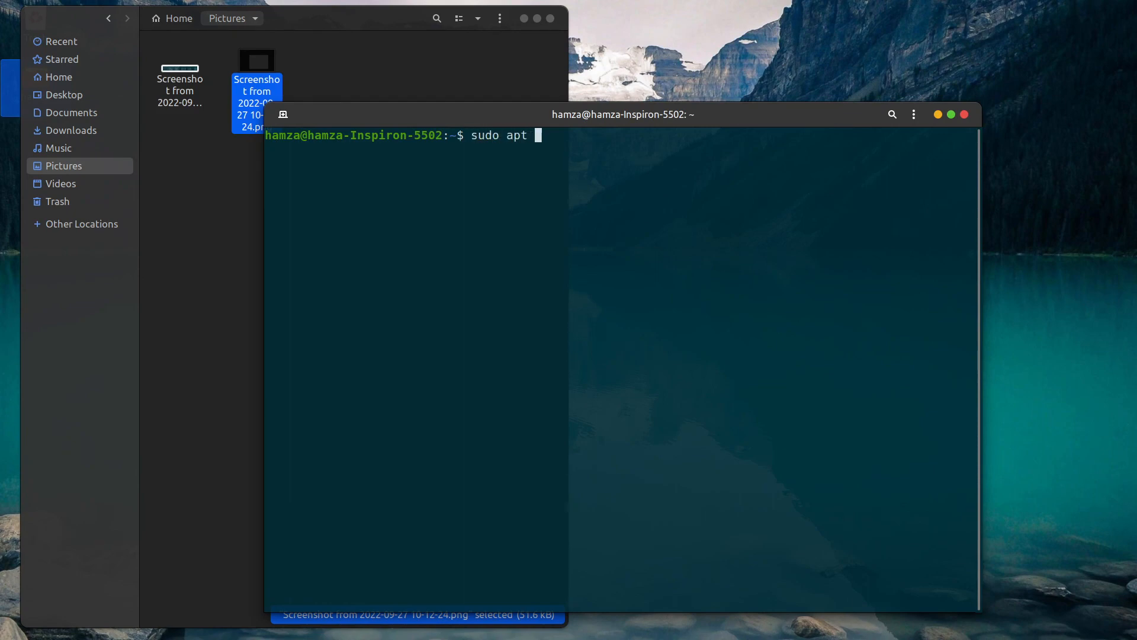
text(install pi)
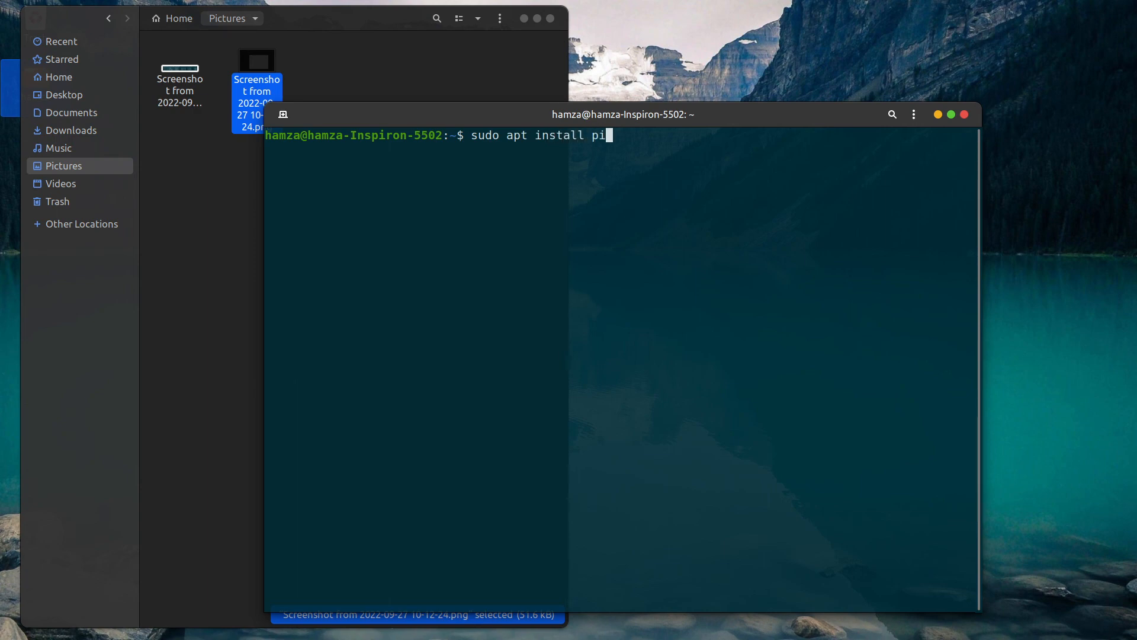
key(Return)
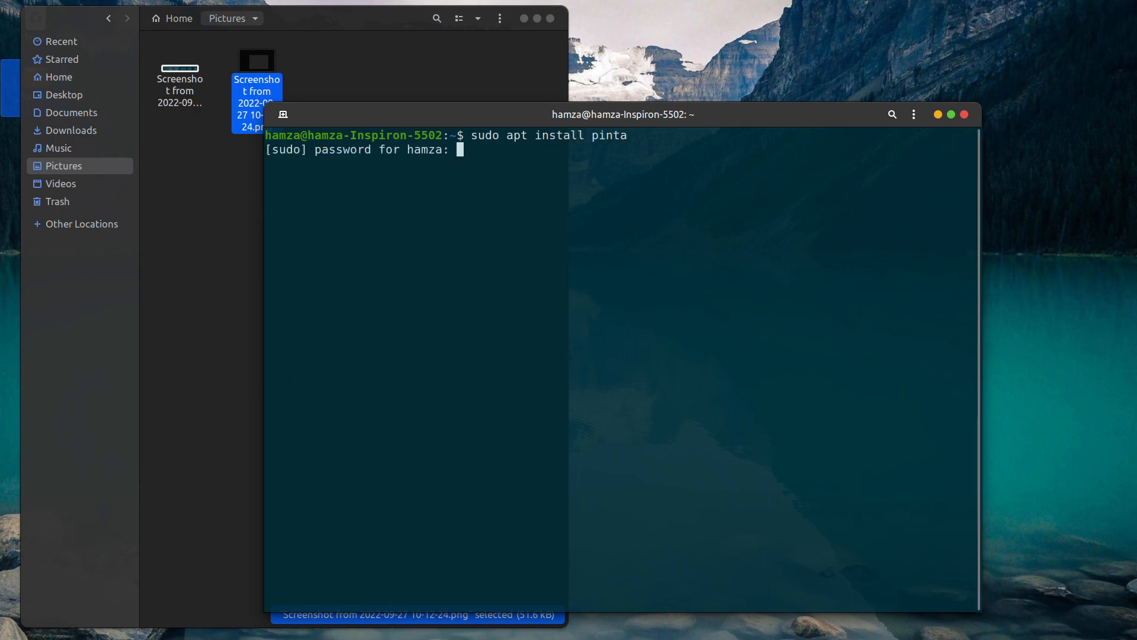
key(Return)
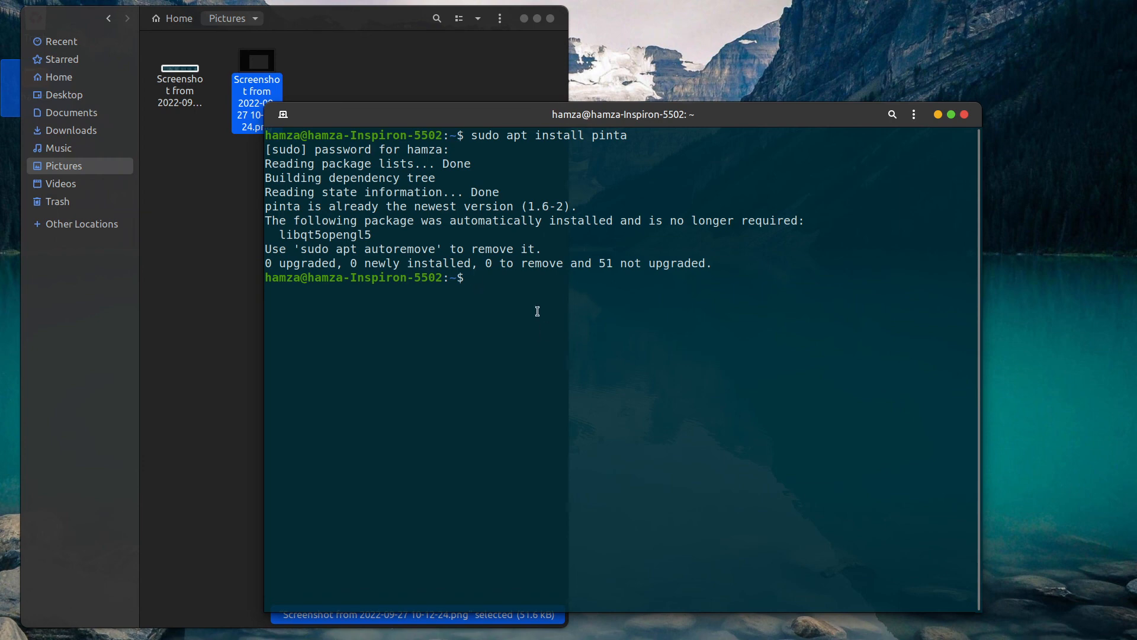
mouse_move(677, 343)
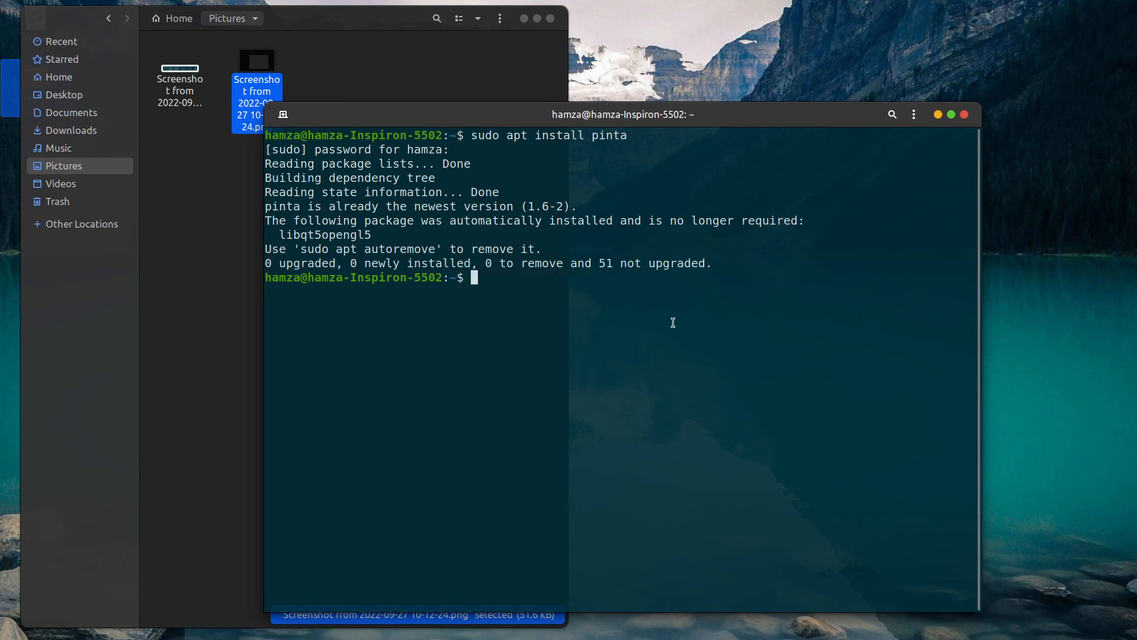
mouse_move(759, 334)
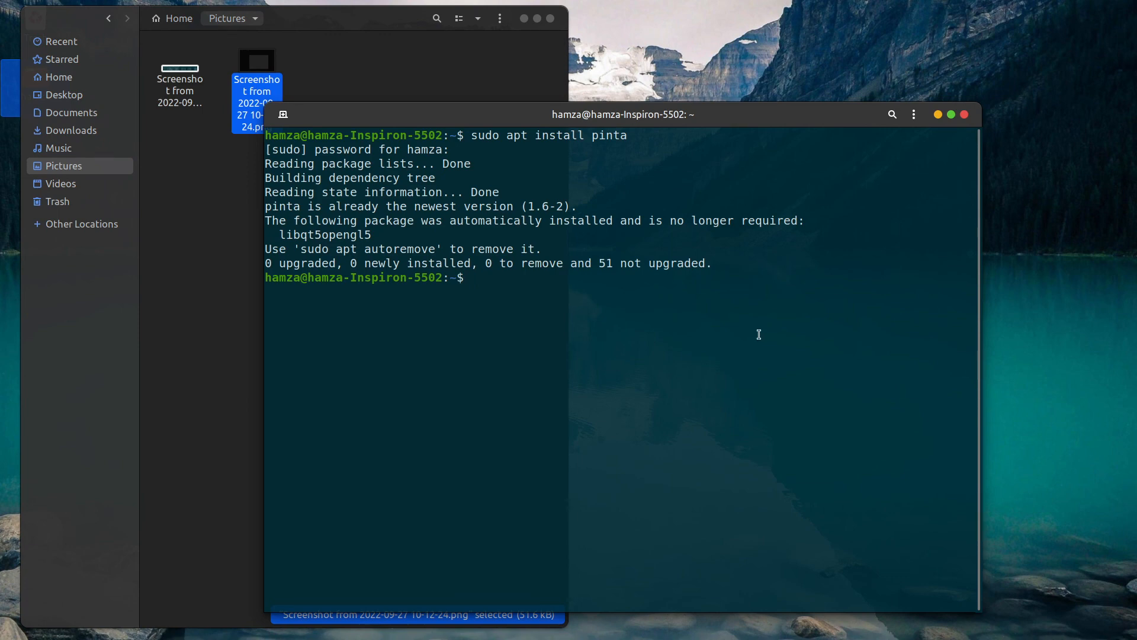